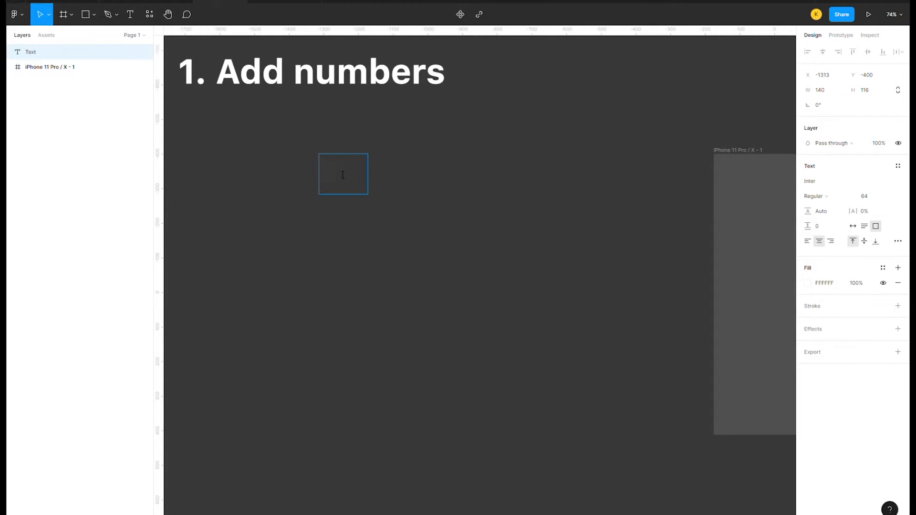
Create the text layer '9' and wrap it in an auto layout frame with Shift+A
type("9")
type("10")
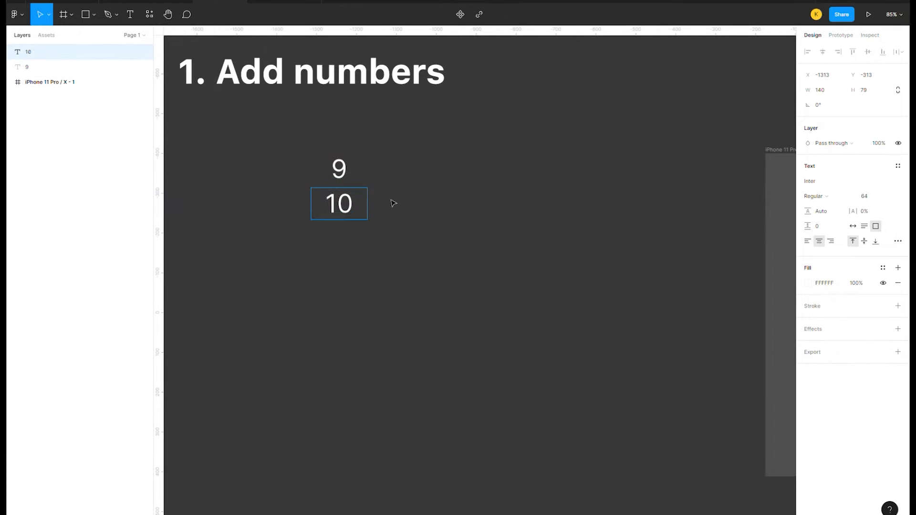
key("shift+a")
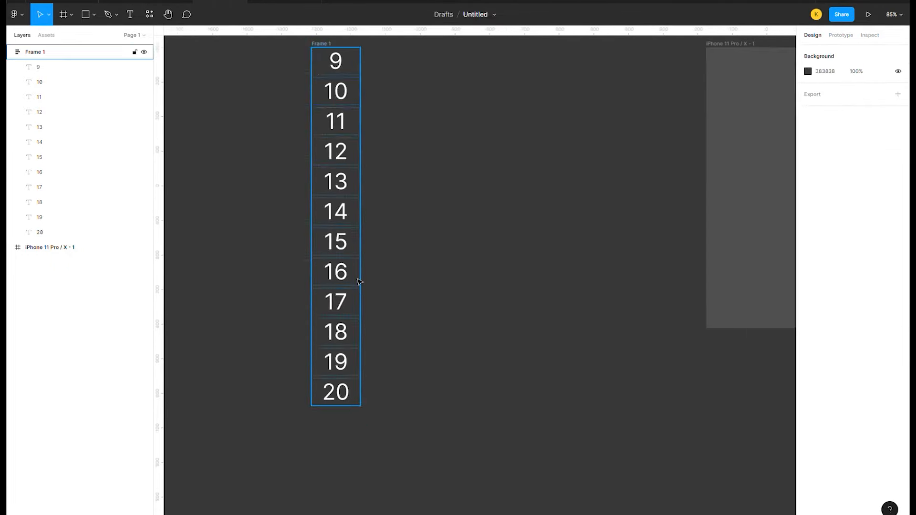
Scroll down the canvas to view the full 9–20 number column
scroll("down", 3)
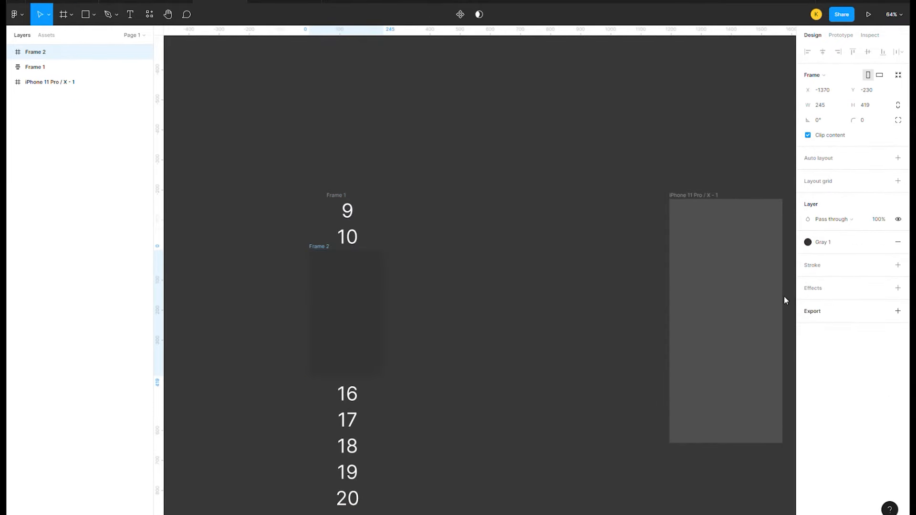
Pick the Frame tool to draw the dark Frame 2 over the middle numbers
left_click(35, 52)
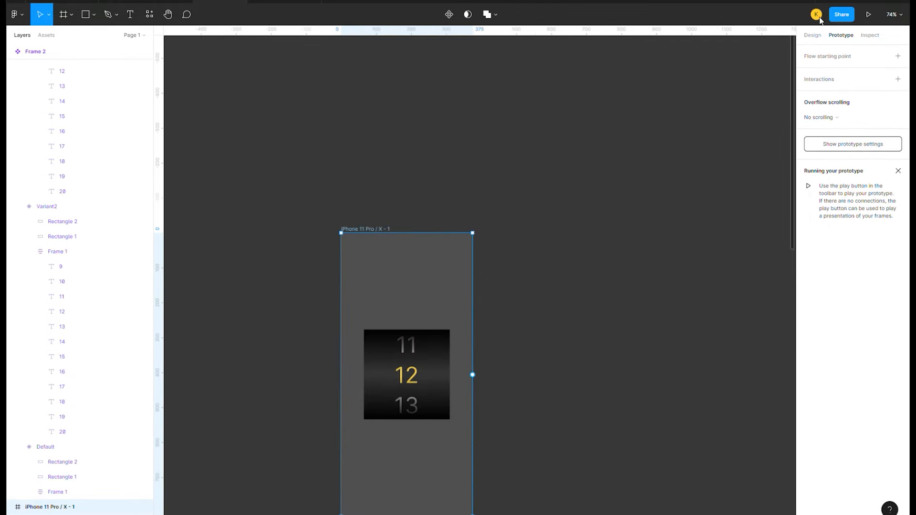
Run the iPhone 11 Pro prototype to try the number picker
left_click(868, 14)
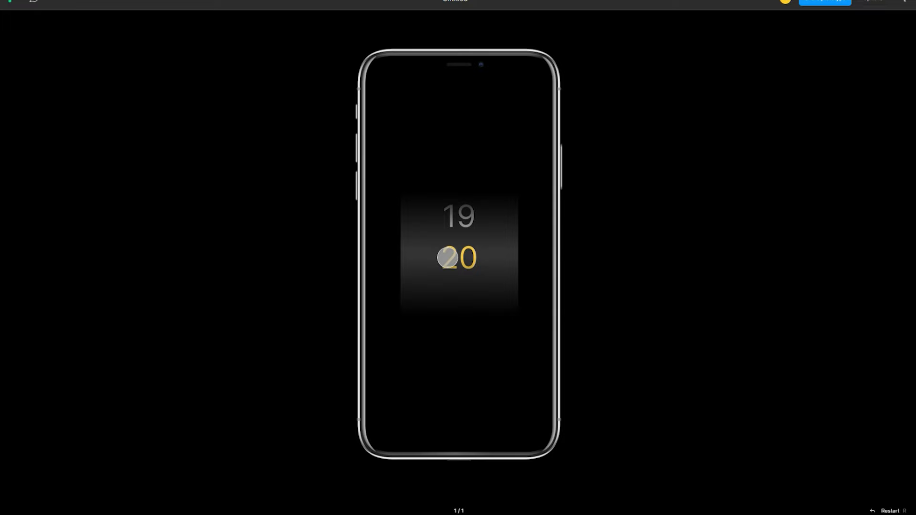